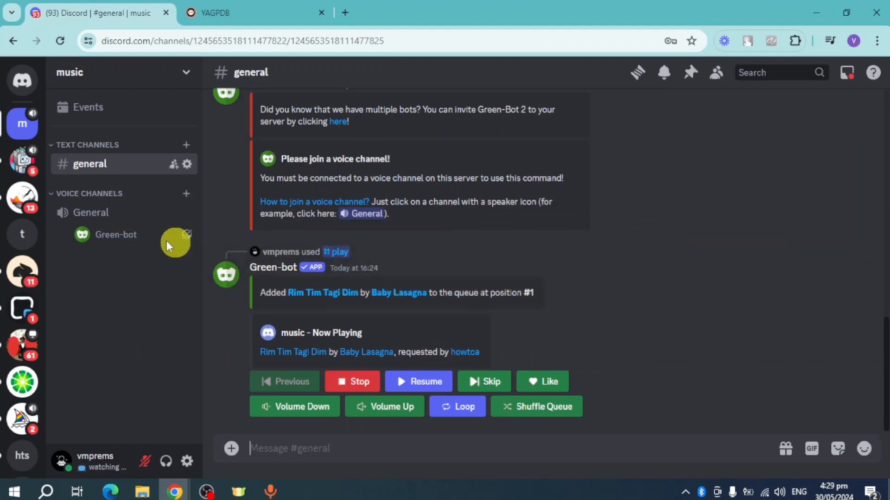
{"action": "mouse_move", "coordinate": [131, 164]}
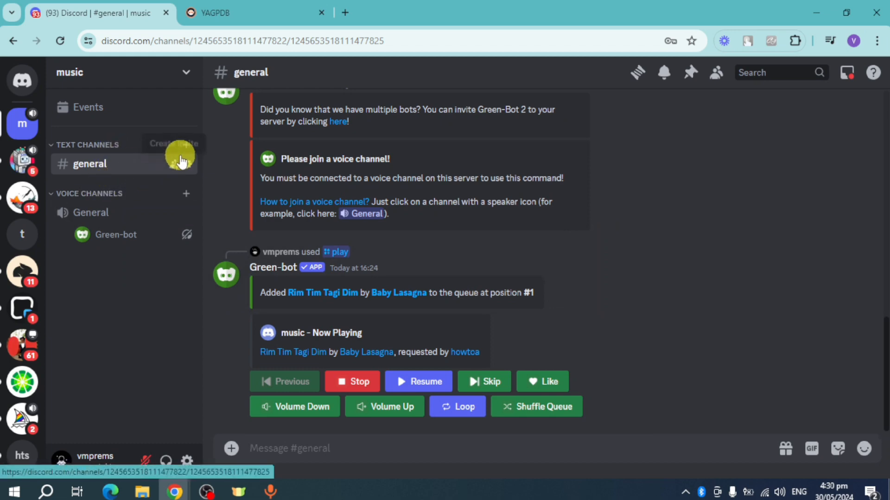
Create a new text channel named '2nd' in the music server
{"action": "left_click", "coordinate": [185, 145]}
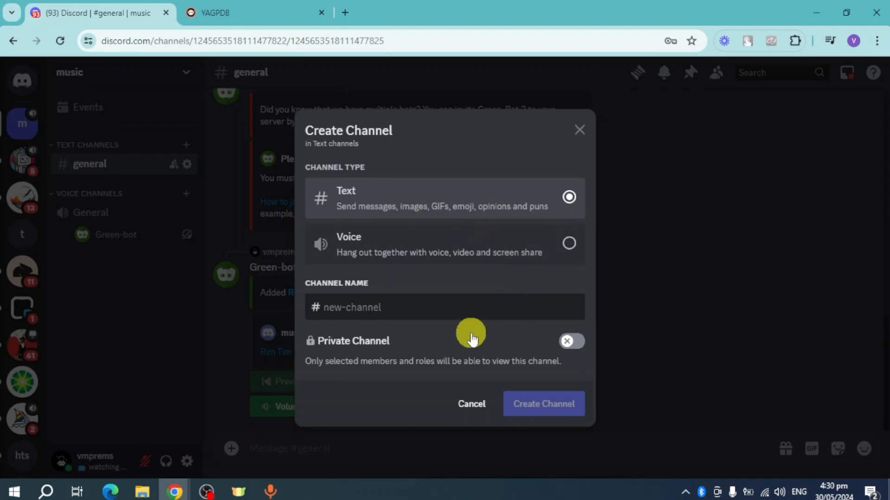
{"action": "type", "text": "2nd"}
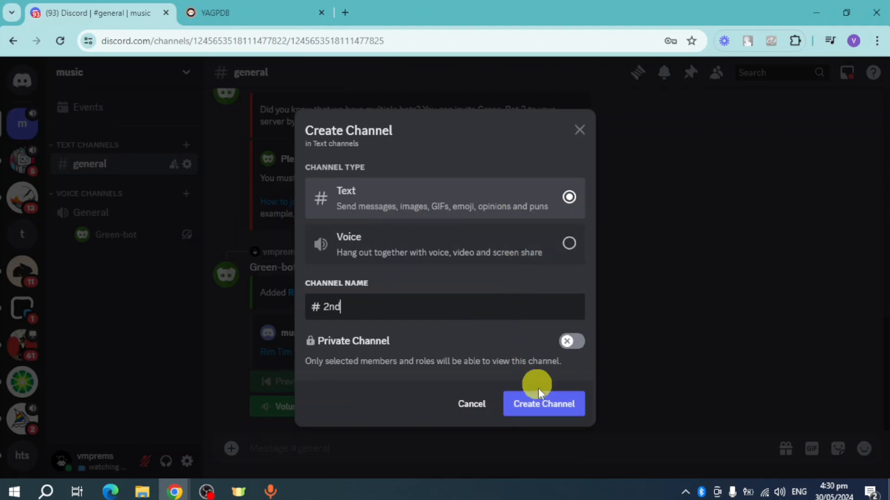
{"action": "left_click", "coordinate": [543, 404]}
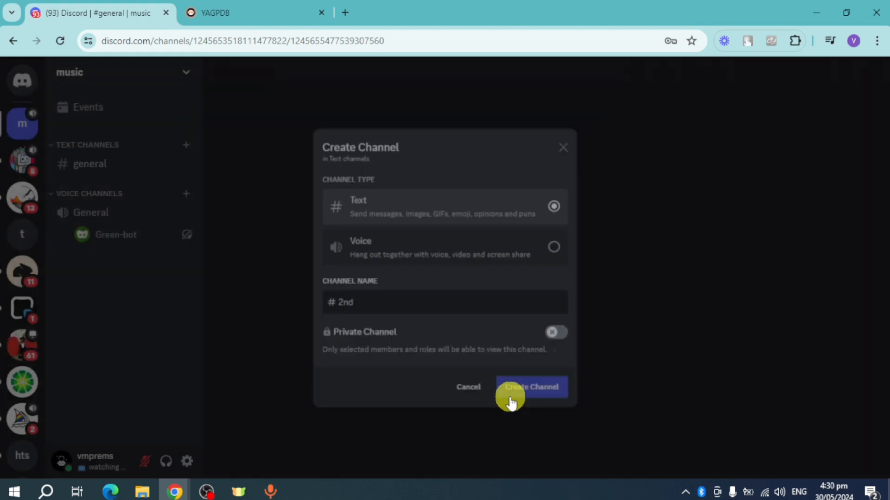
{"action": "left_click", "coordinate": [531, 387]}
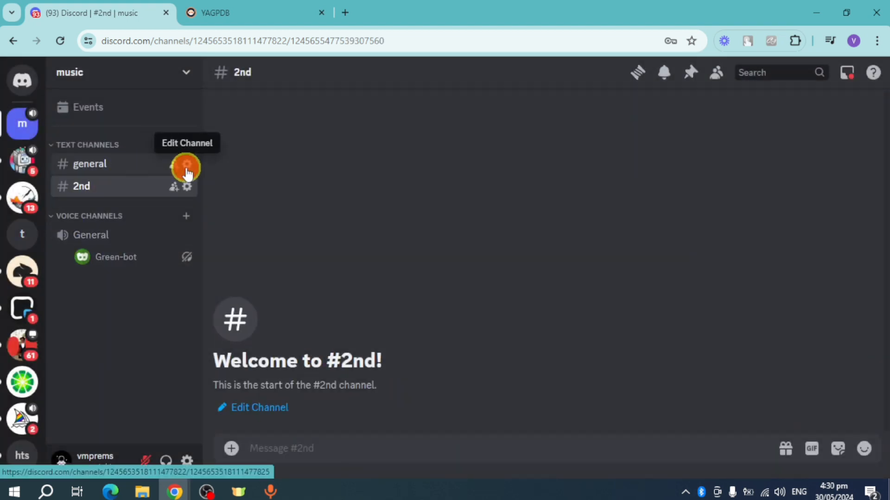
{"action": "left_click", "coordinate": [185, 167]}
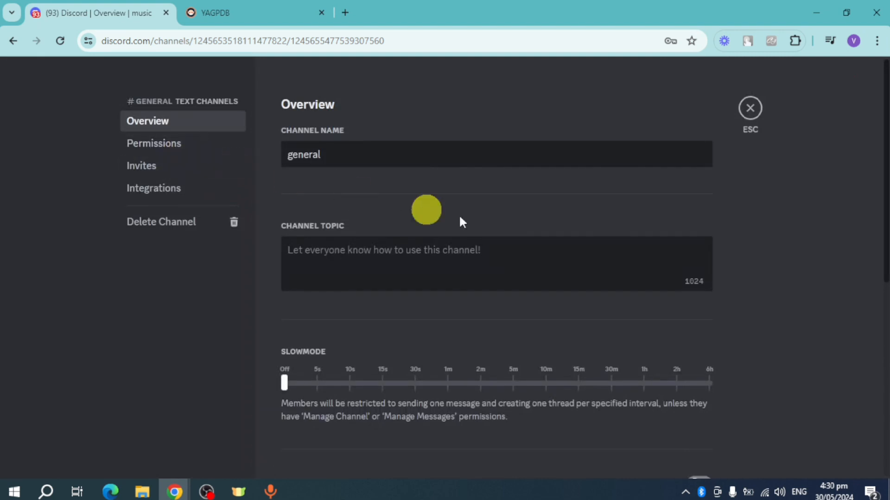
{"action": "left_click", "coordinate": [154, 143]}
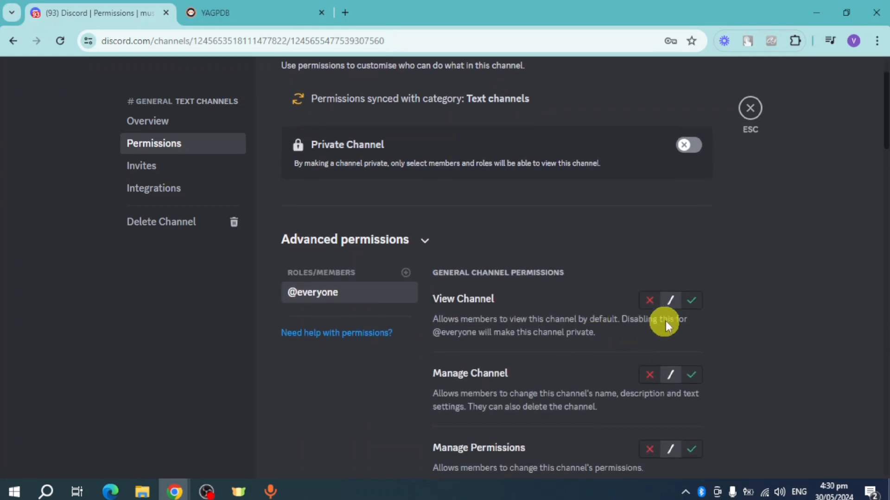
{"action": "left_click", "coordinate": [690, 300]}
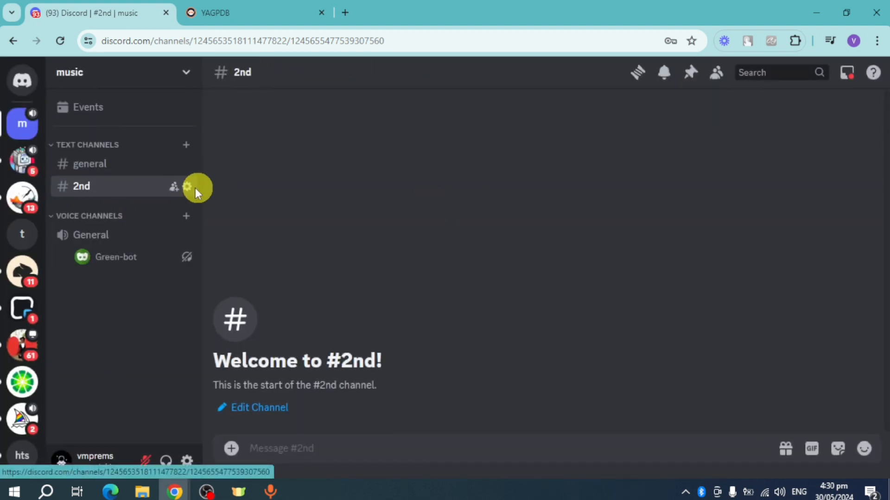
{"action": "left_click", "coordinate": [187, 187]}
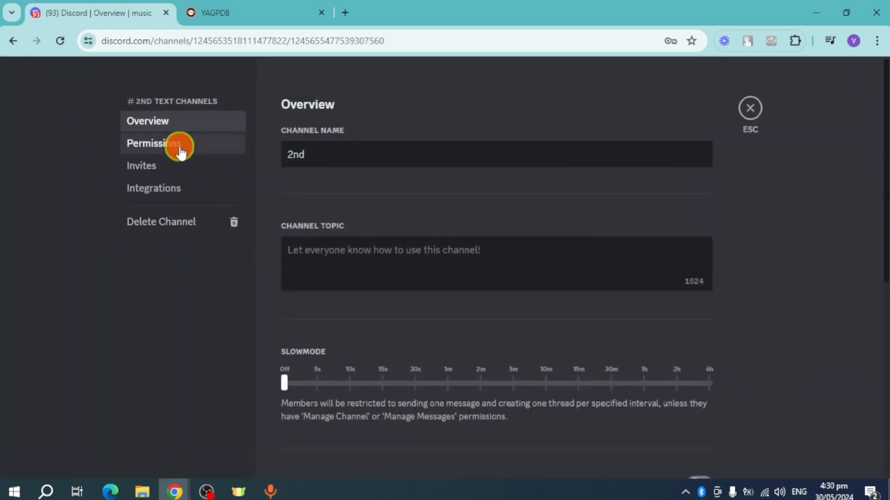
{"action": "left_click", "coordinate": [153, 143]}
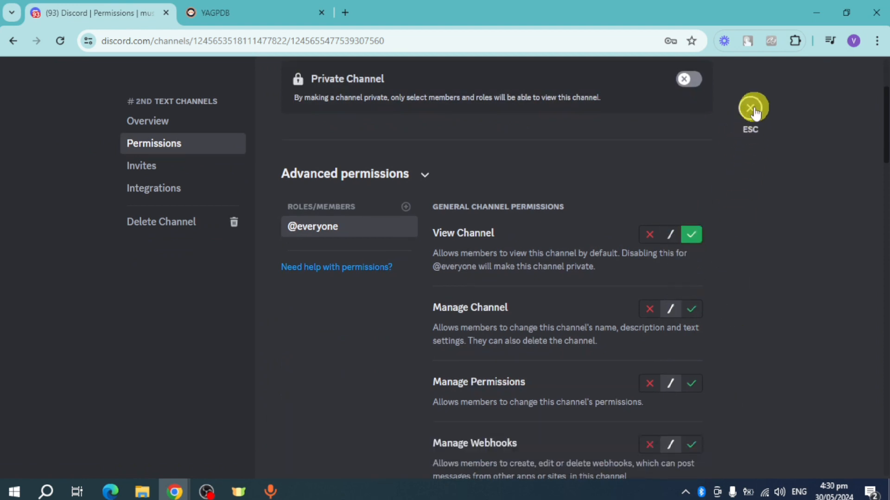
{"action": "left_click", "coordinate": [753, 106]}
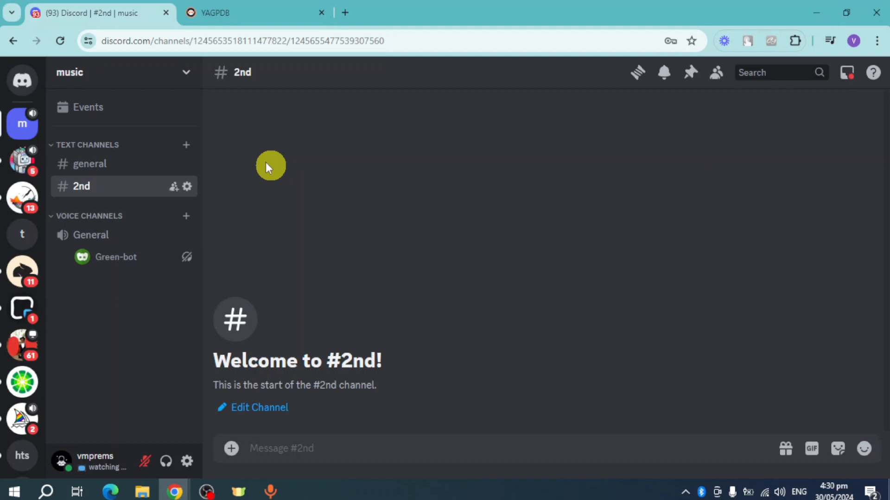
Log in to the YAGPDB website by authorising access with the Discord account
{"action": "left_click", "coordinate": [245, 12]}
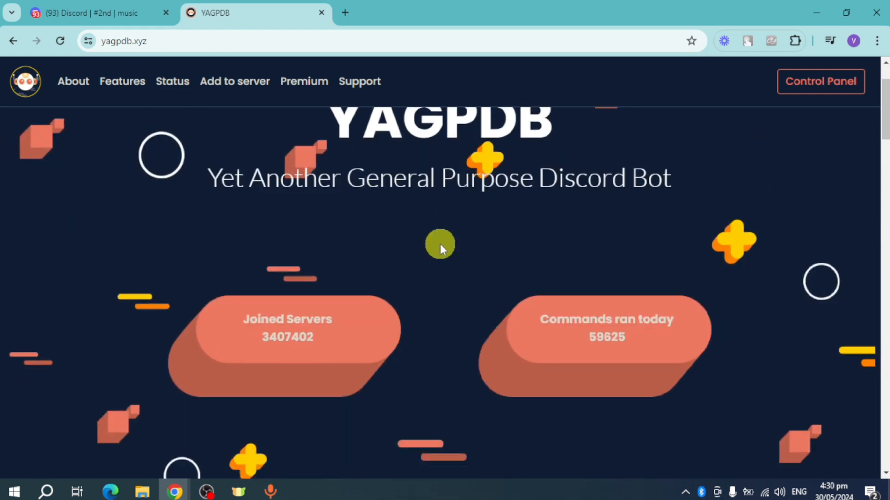
{"action": "scroll", "scroll_direction": "up", "scroll_amount": 3}
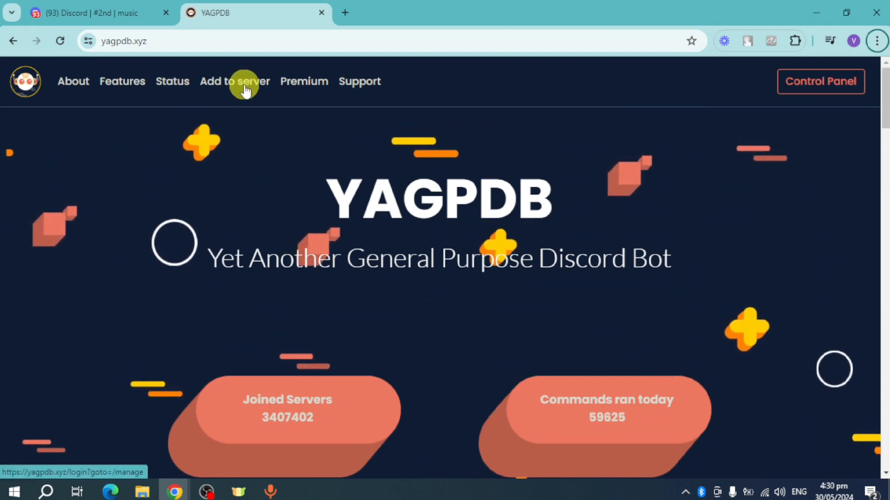
{"action": "left_click", "coordinate": [235, 81]}
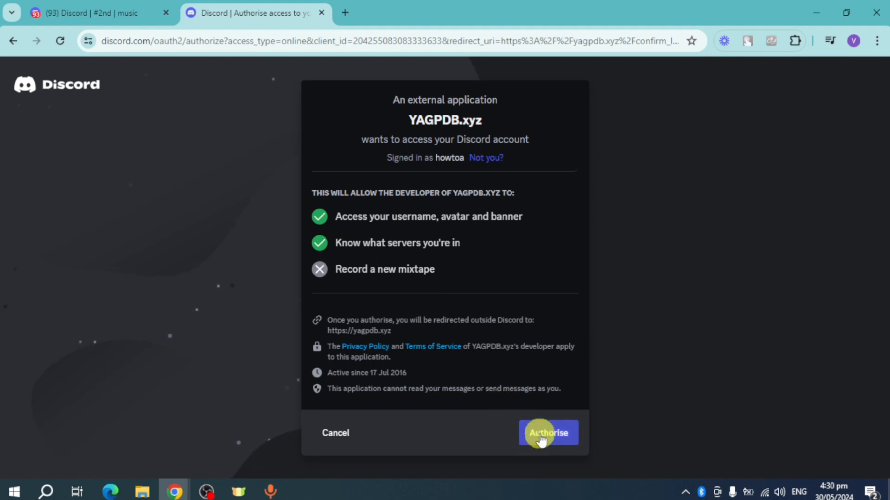
{"action": "left_click", "coordinate": [548, 433]}
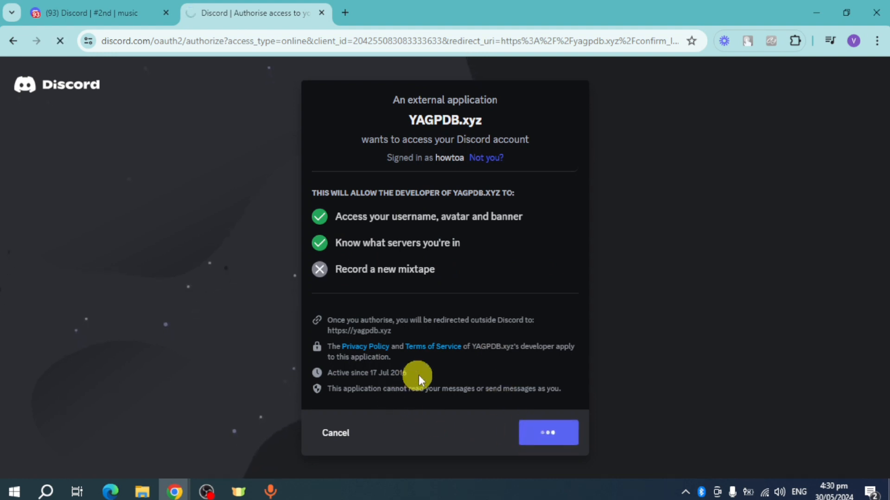
{"action": "left_click", "coordinate": [547, 432]}
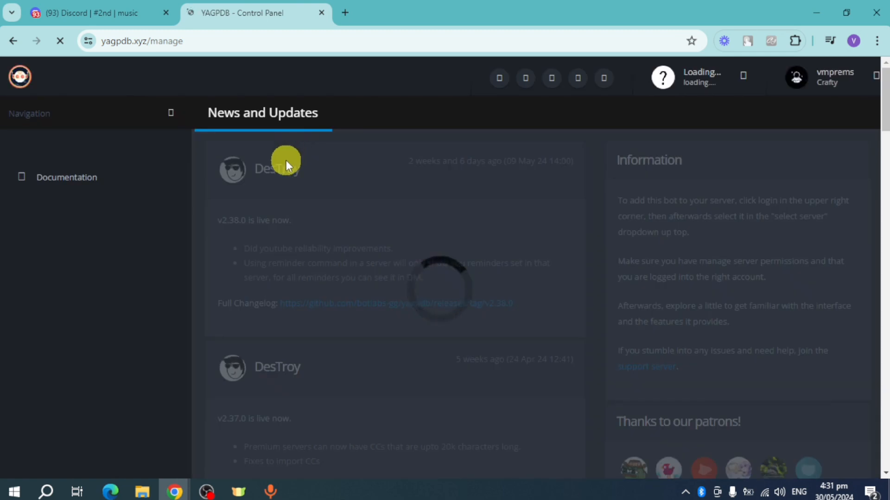
{"action": "left_click", "coordinate": [91, 13]}
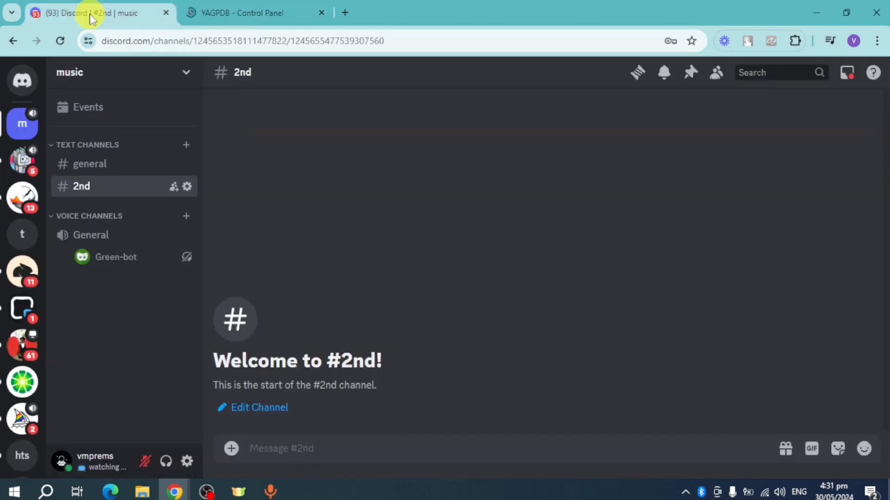
{"action": "mouse_move", "coordinate": [116, 67]}
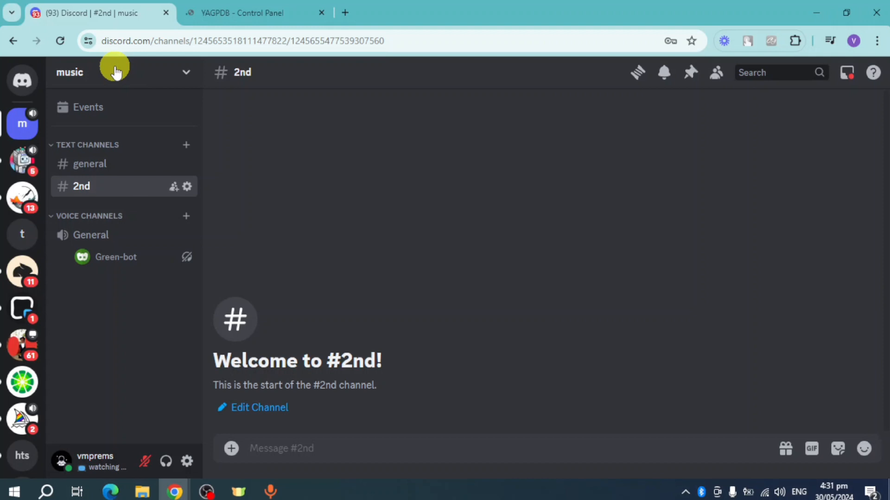
{"action": "left_click", "coordinate": [60, 40]}
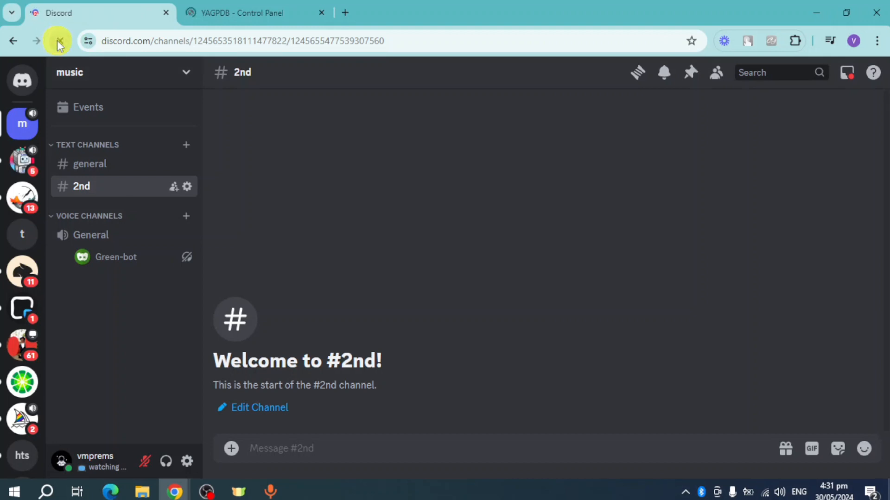
{"action": "left_click", "coordinate": [252, 13]}
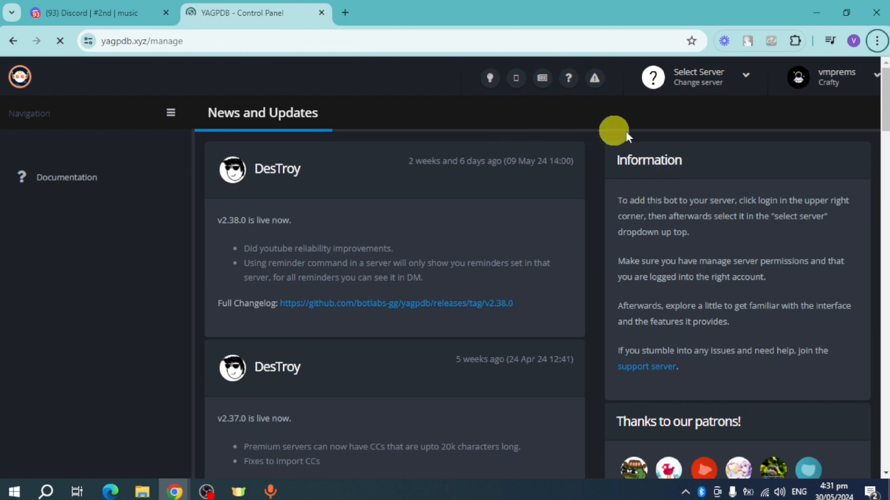
Authorise adding the YAGPDB bot to the music server
{"action": "left_click", "coordinate": [698, 77]}
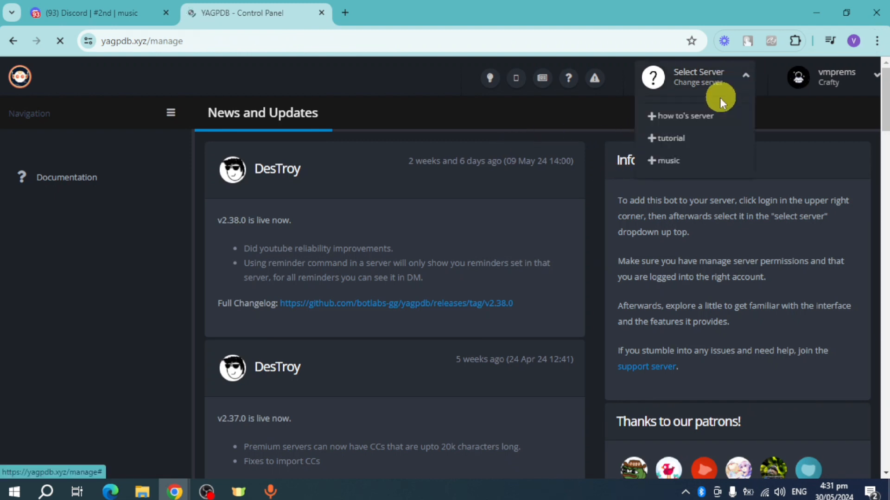
{"action": "left_click", "coordinate": [685, 116]}
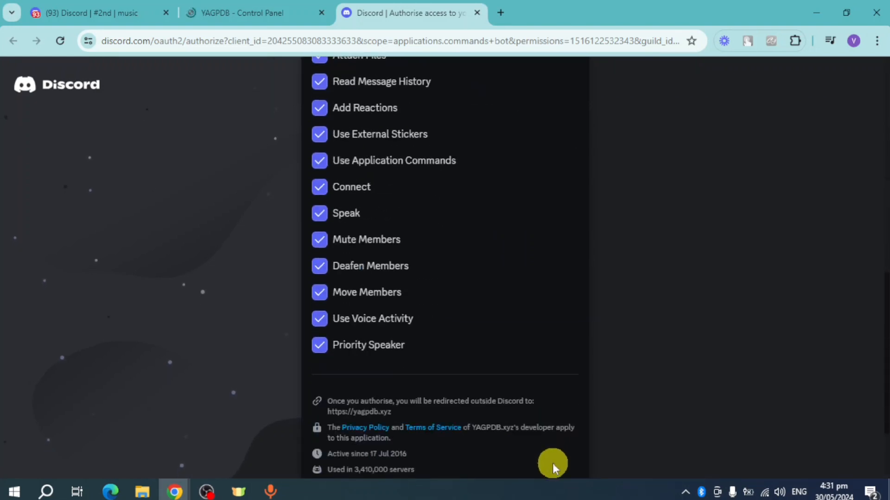
{"action": "left_click", "coordinate": [548, 456]}
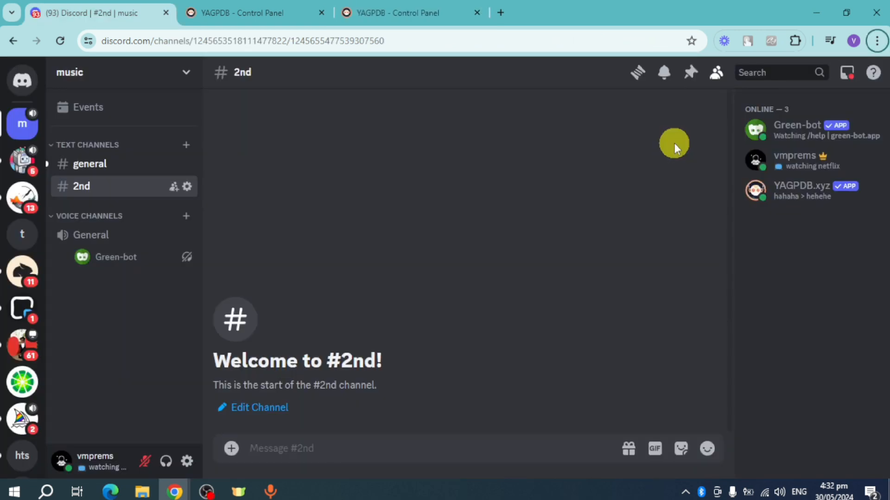
{"action": "mouse_move", "coordinate": [529, 186]}
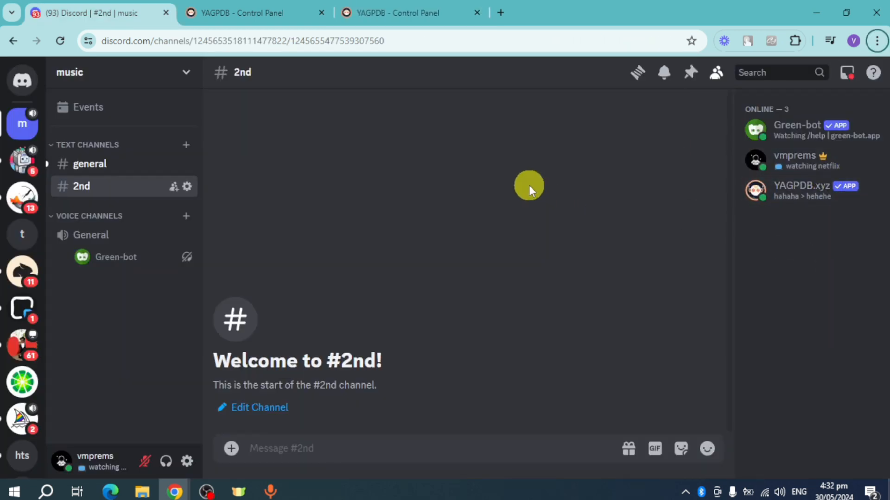
{"action": "left_click", "coordinate": [409, 12]}
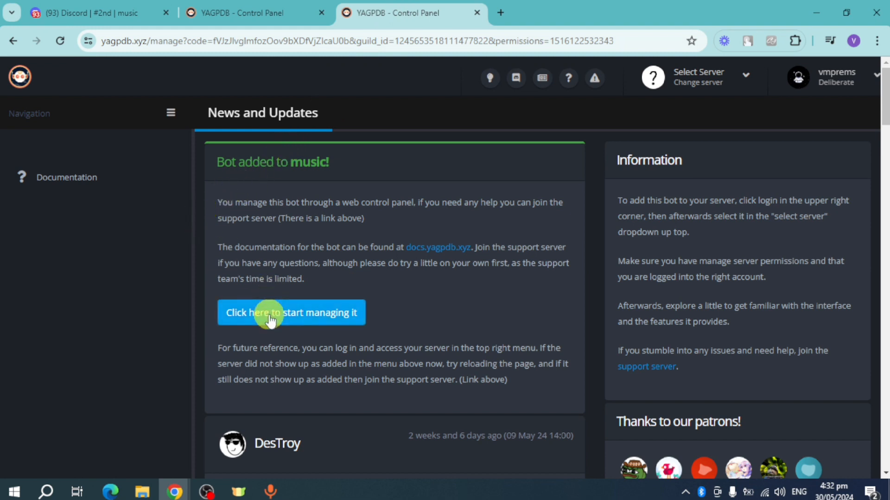
Manage the music server in YAGPDB and open its Autorole page under Tools & Utilities
{"action": "left_click", "coordinate": [291, 312]}
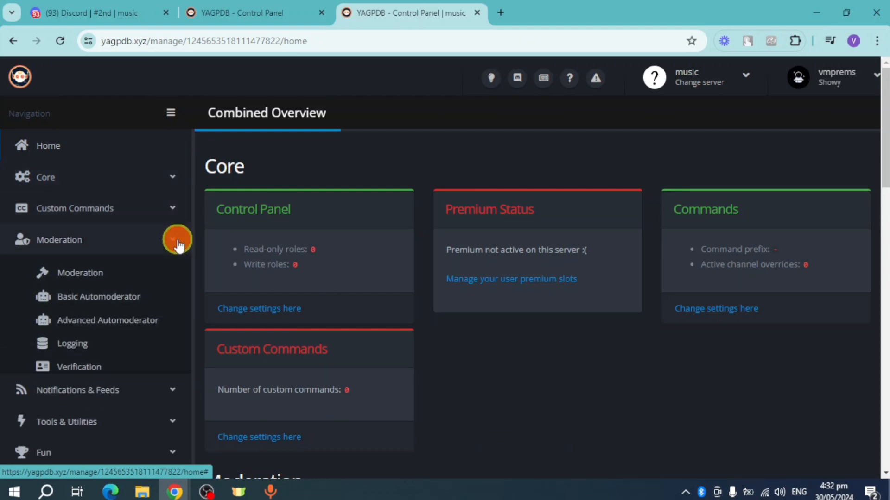
{"action": "left_click", "coordinate": [177, 240]}
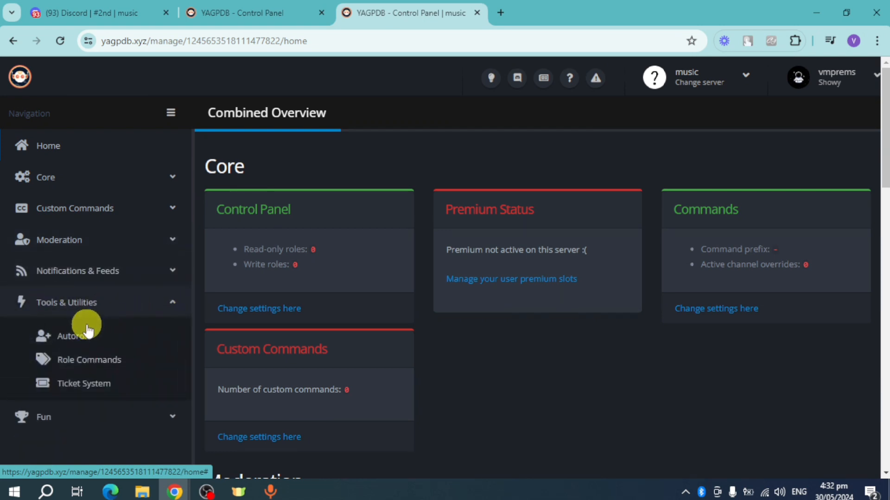
{"action": "left_click", "coordinate": [74, 336]}
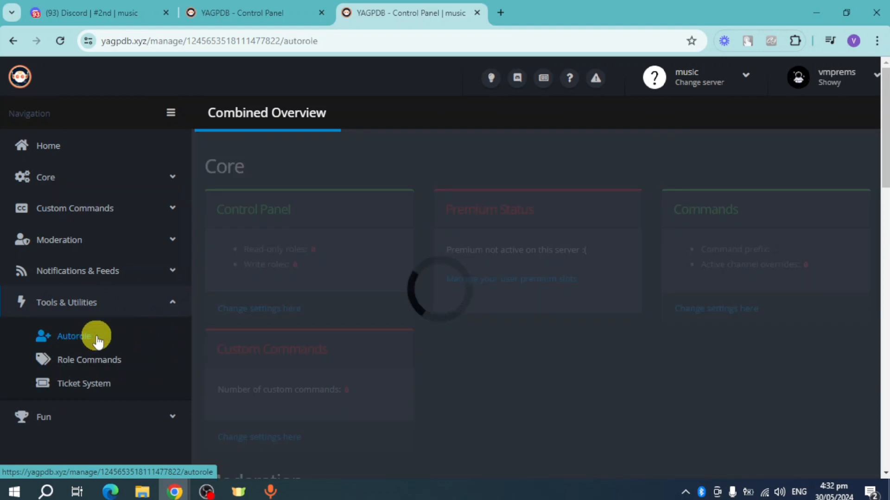
Check the auto-assign role choices without selecting one, then return to Discord
{"action": "left_click", "coordinate": [74, 336]}
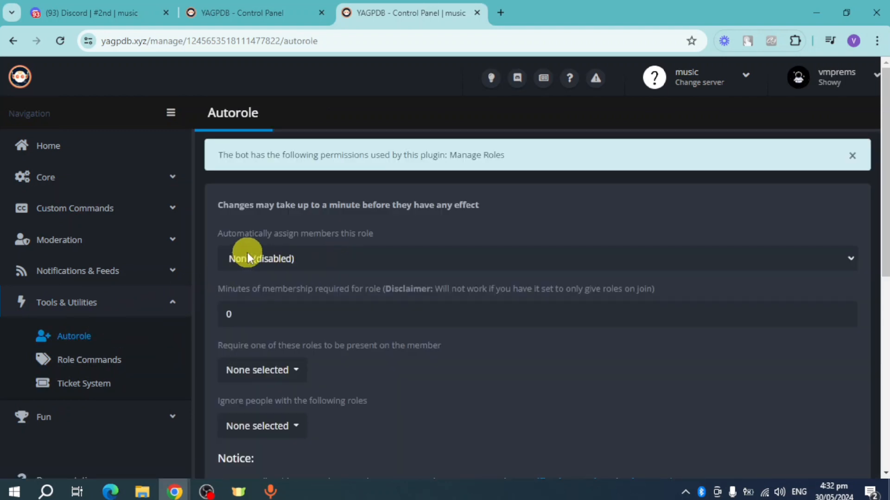
{"action": "left_click", "coordinate": [261, 258]}
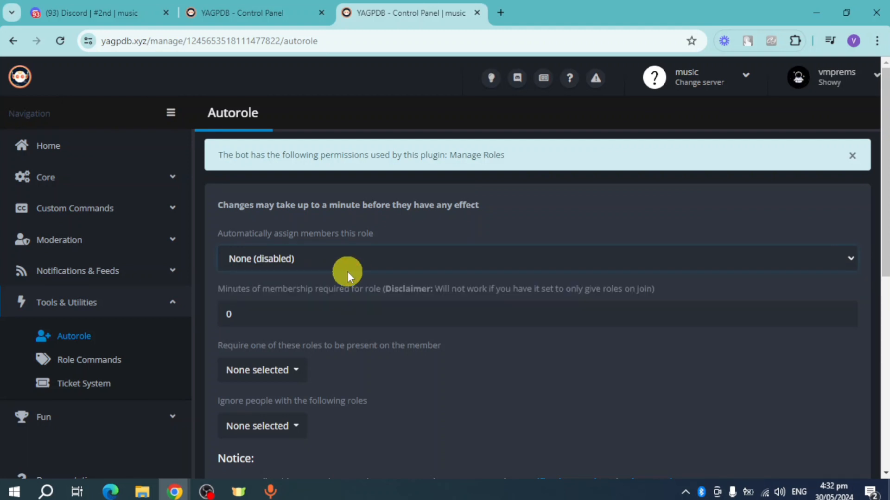
{"action": "mouse_move", "coordinate": [338, 293]}
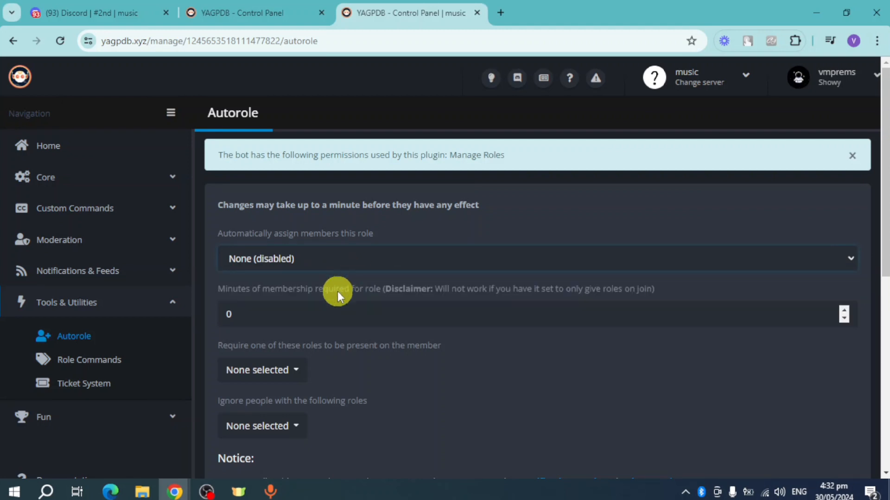
{"action": "left_click", "coordinate": [90, 13]}
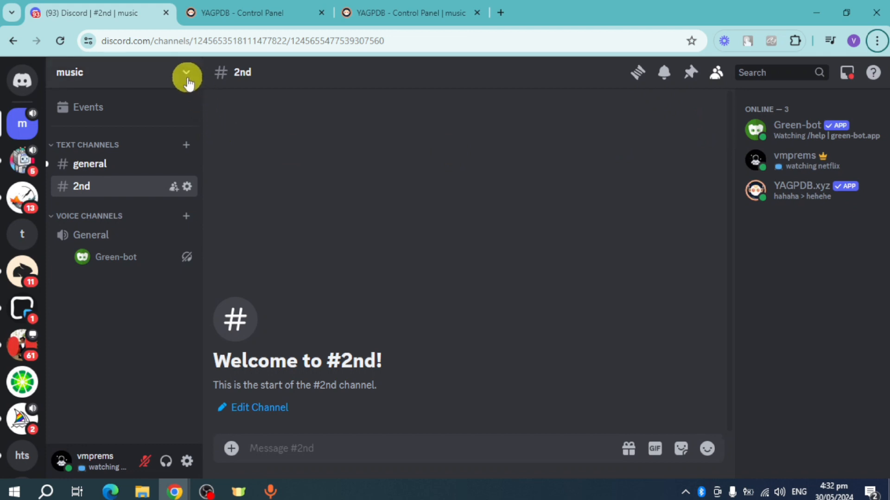
Create a pink role named 'member' in the music server's Roles settings
{"action": "left_click", "coordinate": [186, 76]}
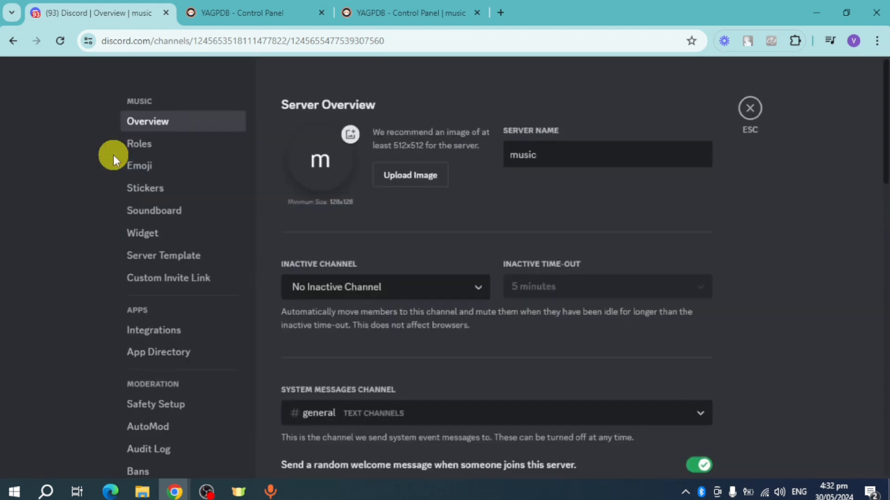
{"action": "left_click", "coordinate": [139, 143]}
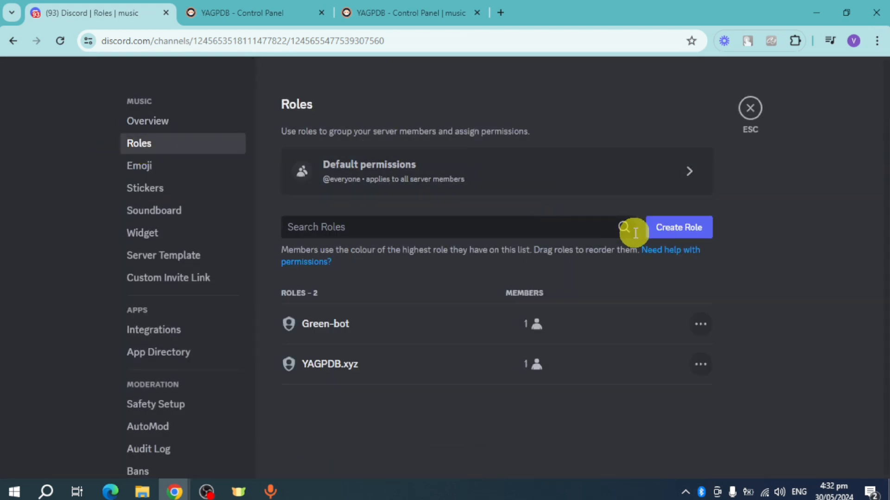
{"action": "left_click", "coordinate": [437, 227]}
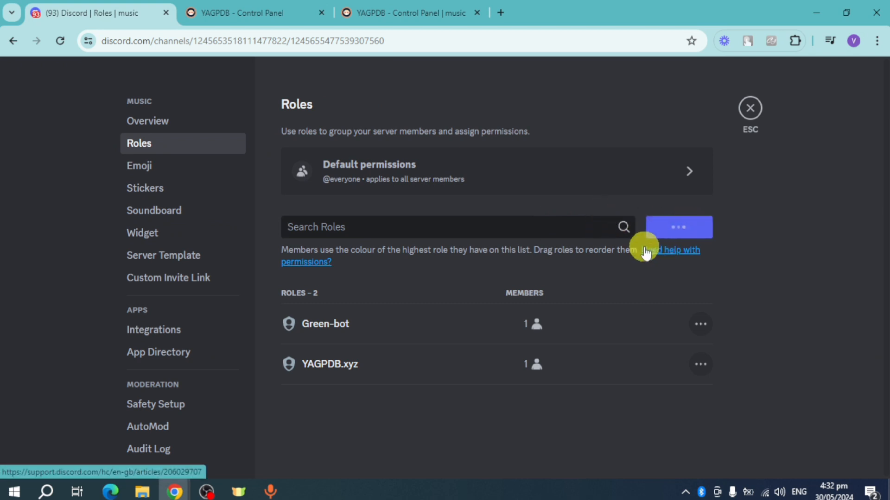
{"action": "left_click", "coordinate": [678, 227]}
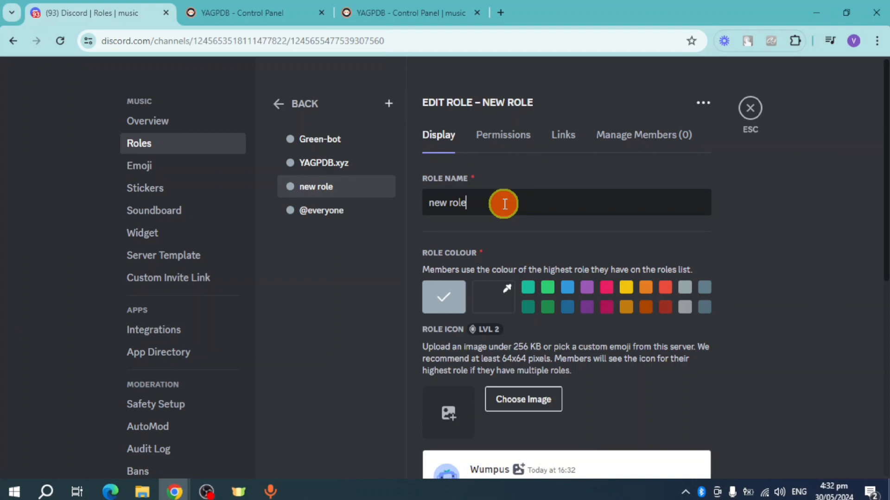
{"action": "triple_click", "coordinate": [447, 203]}
{"action": "type", "text": "member"}
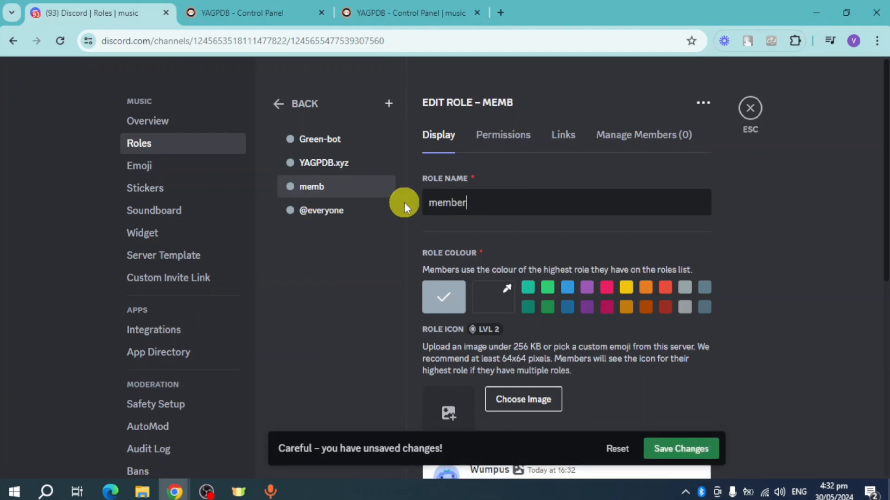
{"action": "left_click", "coordinate": [607, 294]}
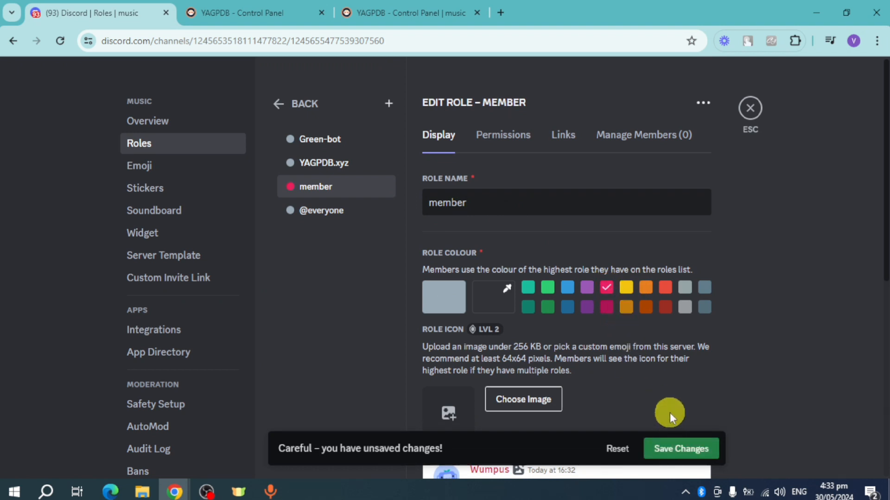
{"action": "left_click", "coordinate": [408, 13]}
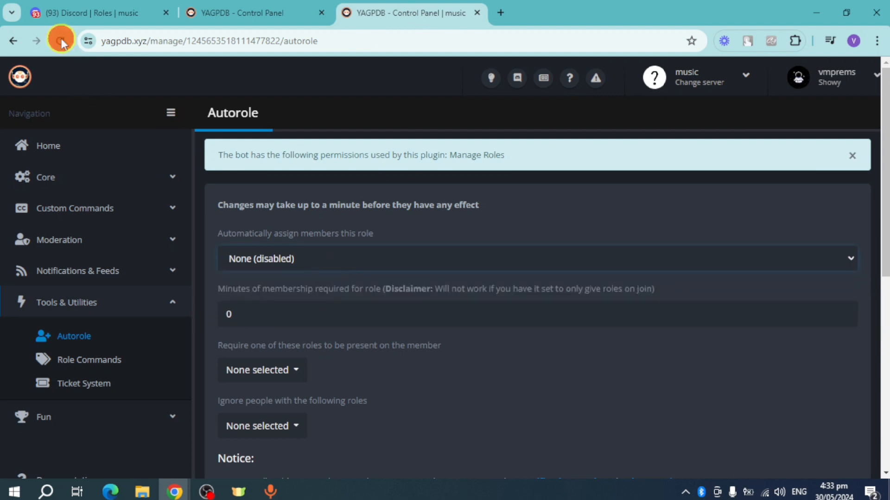
Reload the Autorole page and select 'member' as the automatically assigned role
{"action": "left_click", "coordinate": [60, 41]}
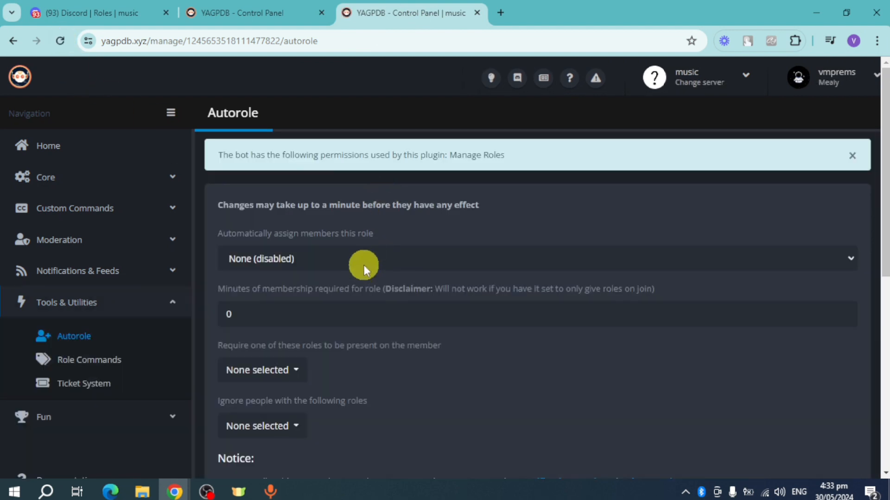
{"action": "left_click", "coordinate": [363, 258]}
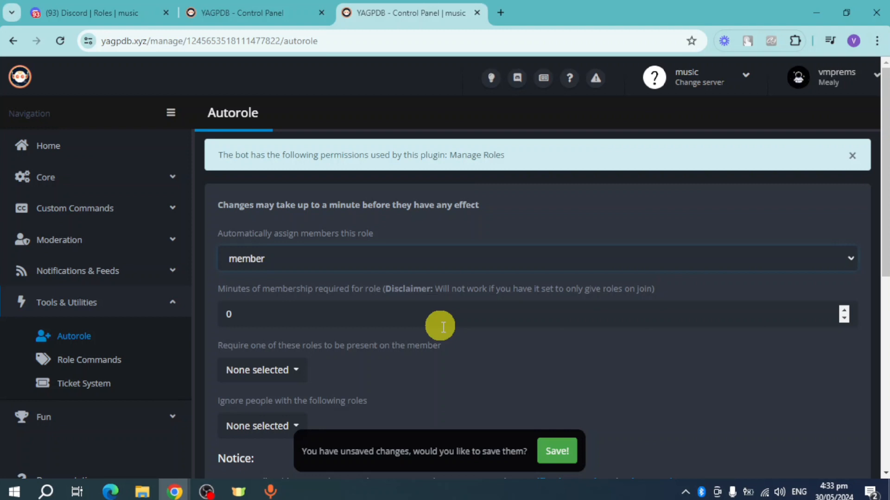
{"action": "mouse_move", "coordinate": [397, 312]}
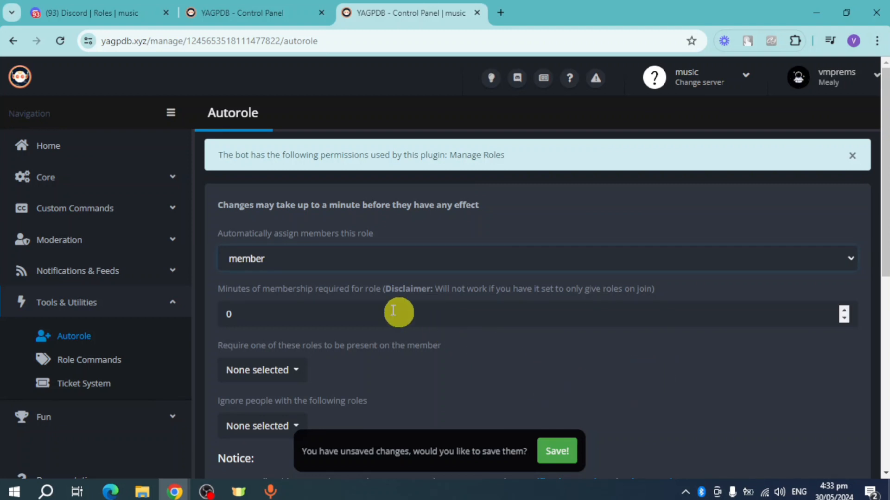
{"action": "mouse_move", "coordinate": [280, 306]}
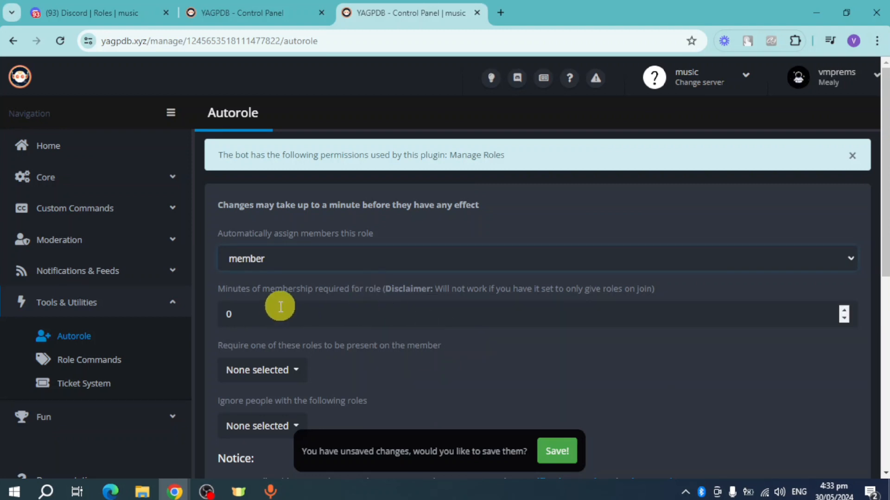
{"action": "scroll", "scroll_direction": "down", "scroll_amount": 3}
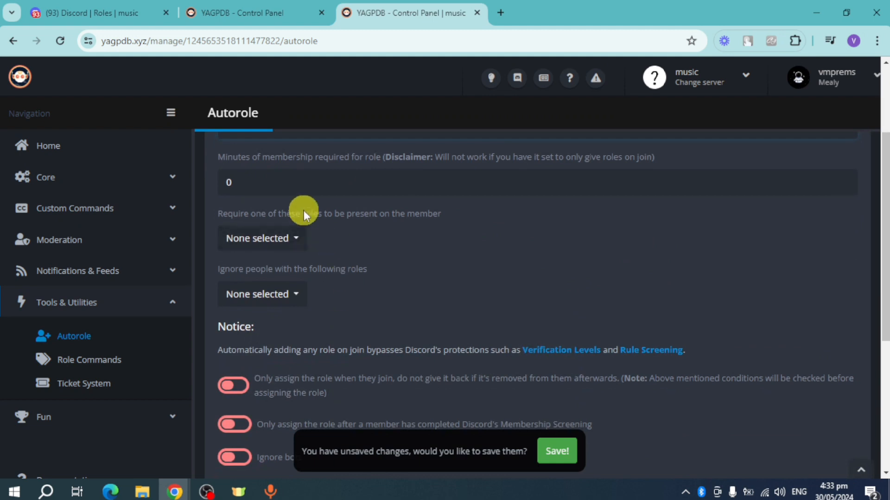
Enable 'Only assign the role when they join' and save the Autorole settings
{"action": "left_click", "coordinate": [260, 237]}
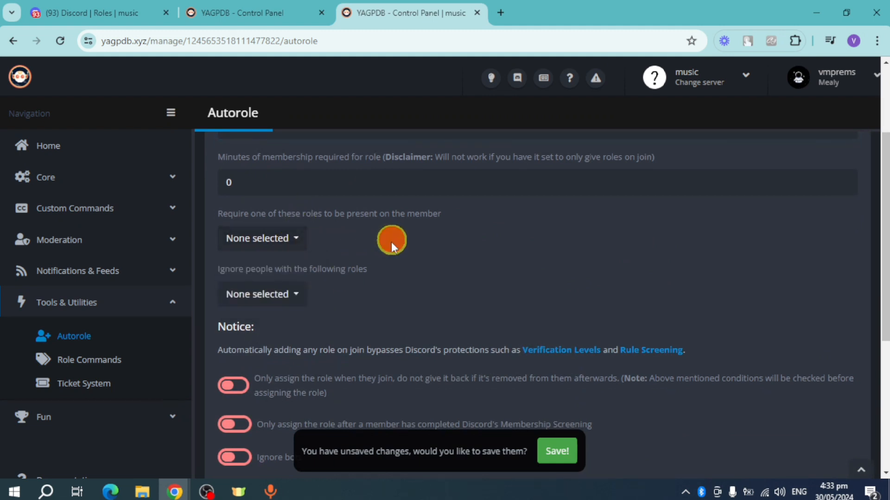
{"action": "scroll", "scroll_direction": "down", "scroll_amount": 3}
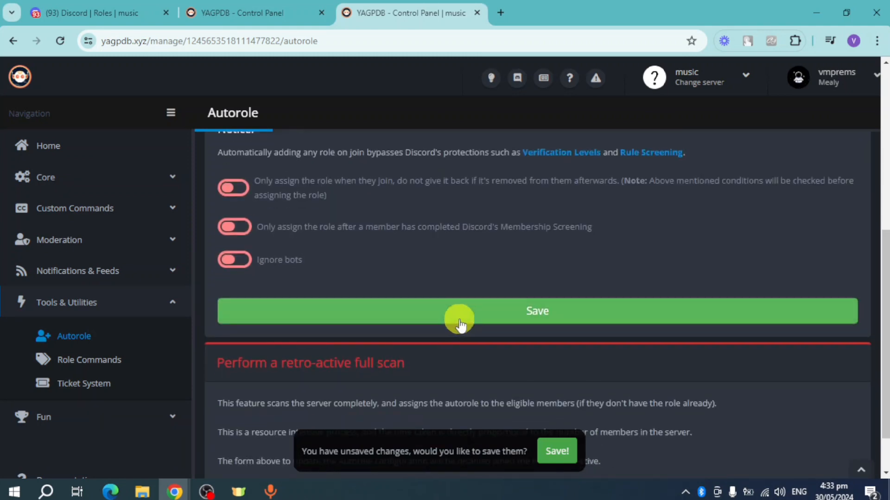
{"action": "scroll", "scroll_direction": "up", "scroll_amount": 3}
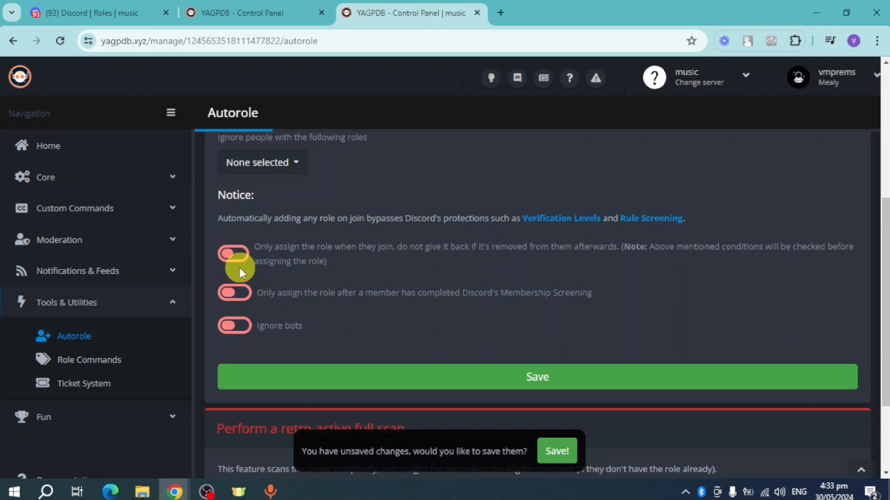
{"action": "left_click", "coordinate": [536, 377]}
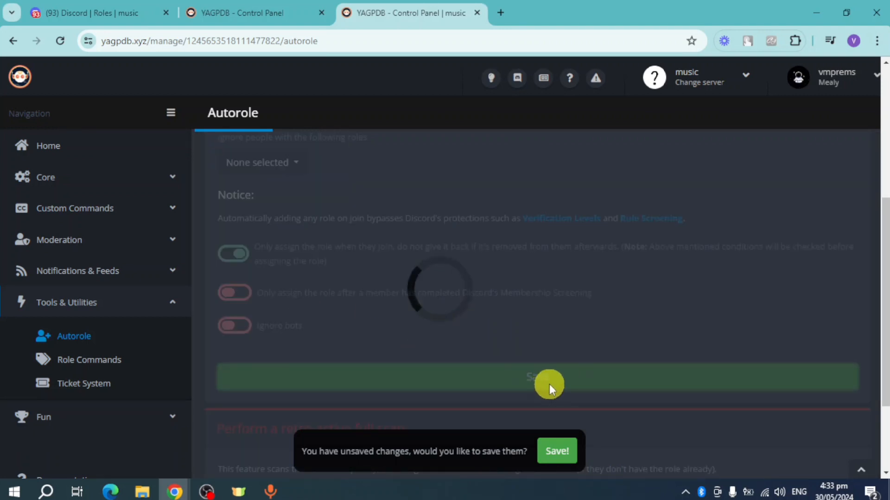
{"action": "left_click", "coordinate": [538, 379]}
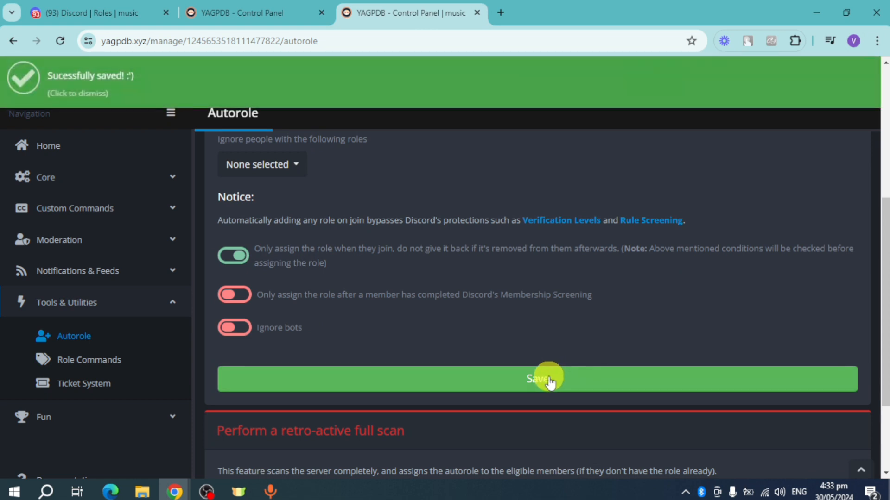
{"action": "left_click", "coordinate": [97, 12]}
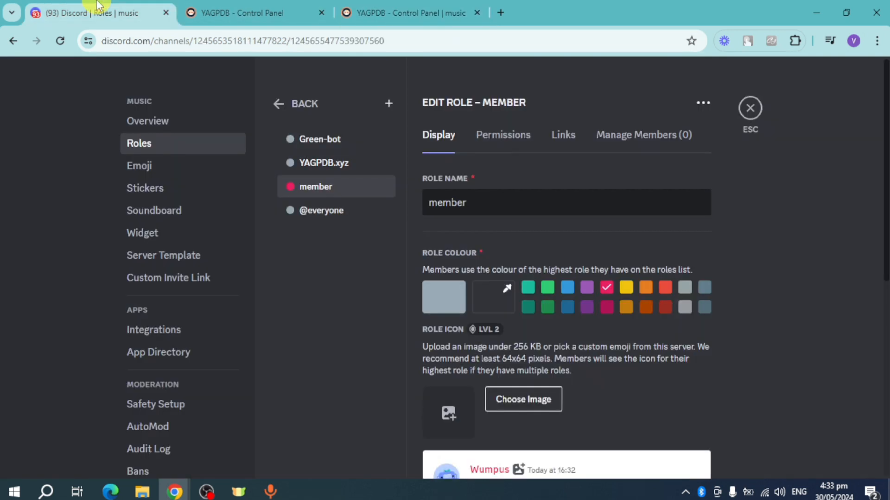